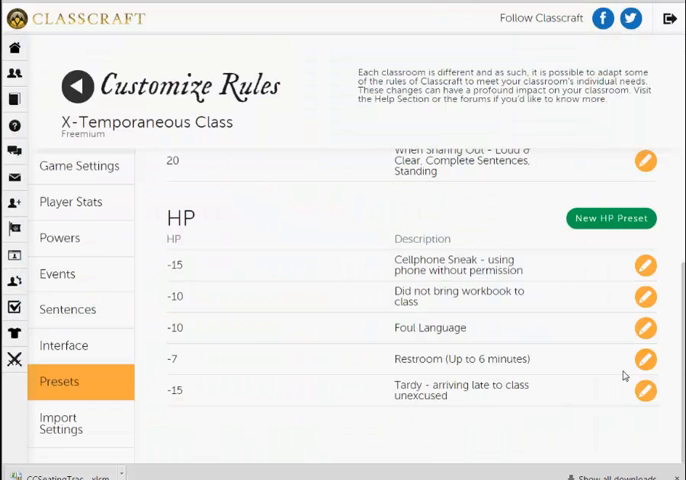
mouse_move(346, 380)
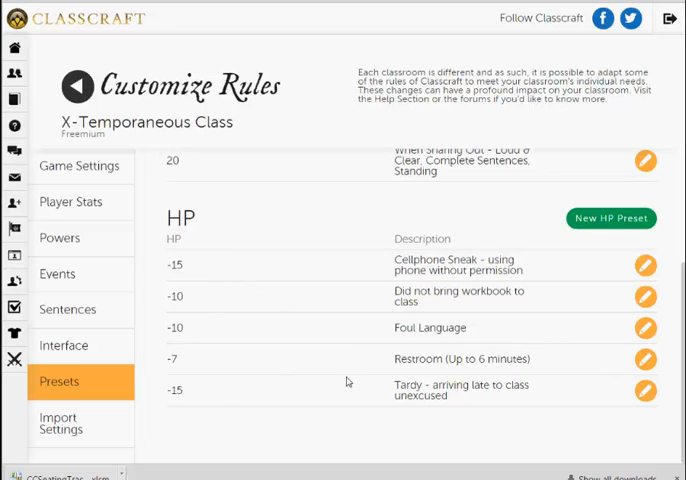
mouse_move(270, 244)
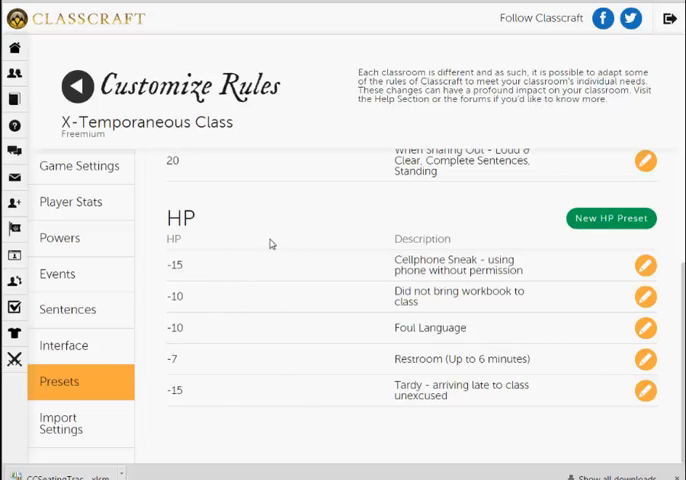
mouse_move(424, 272)
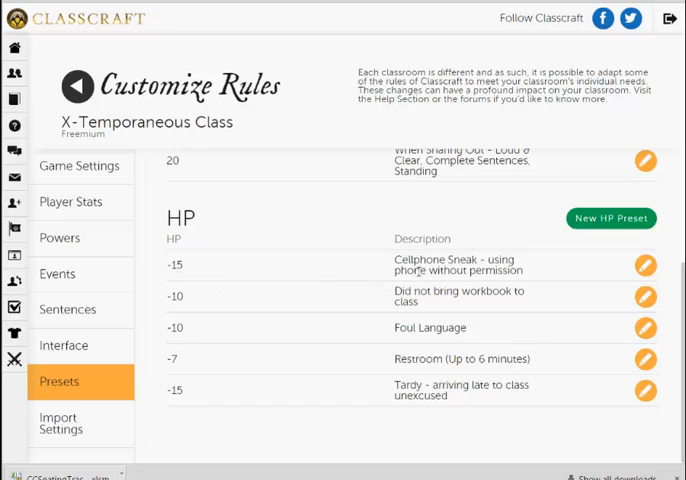
mouse_move(252, 298)
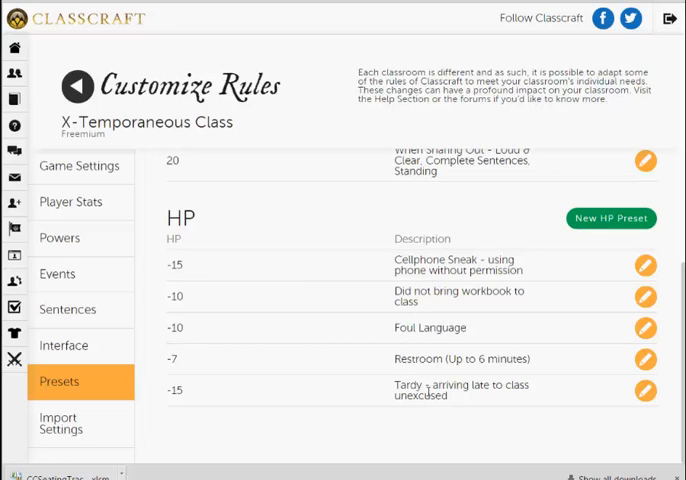
mouse_move(262, 258)
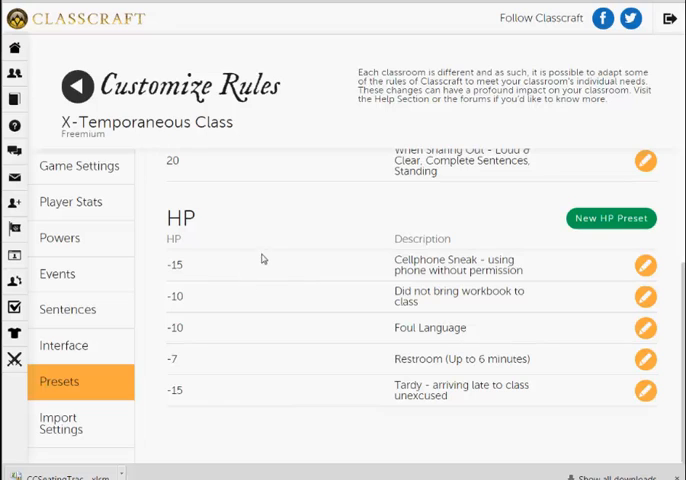
mouse_move(488, 296)
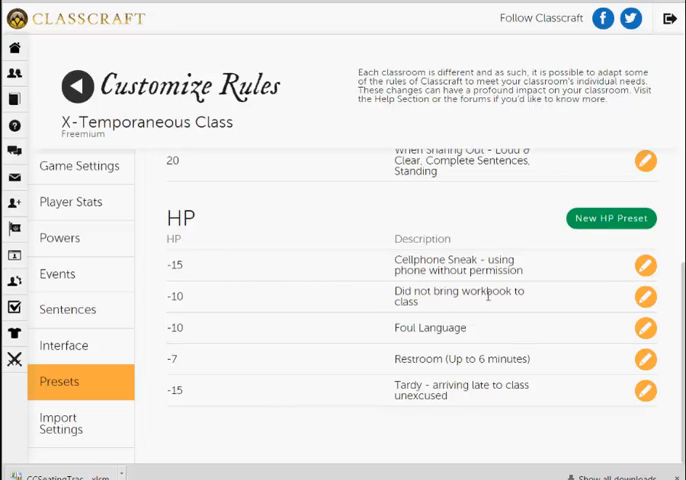
mouse_move(266, 312)
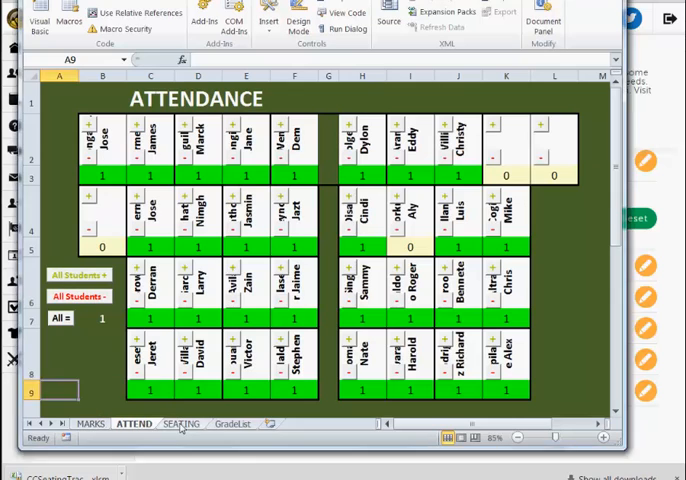
Show the SEATING chart of student names, then the MARKS sheet with zero scores beside each student
click(180, 424)
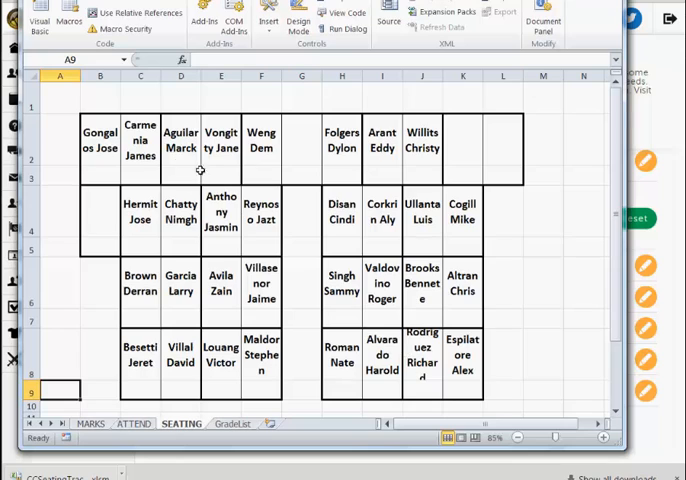
mouse_move(208, 240)
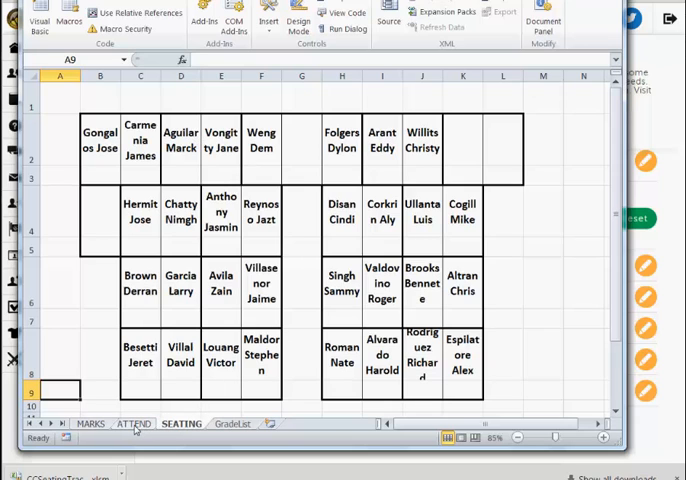
click(136, 424)
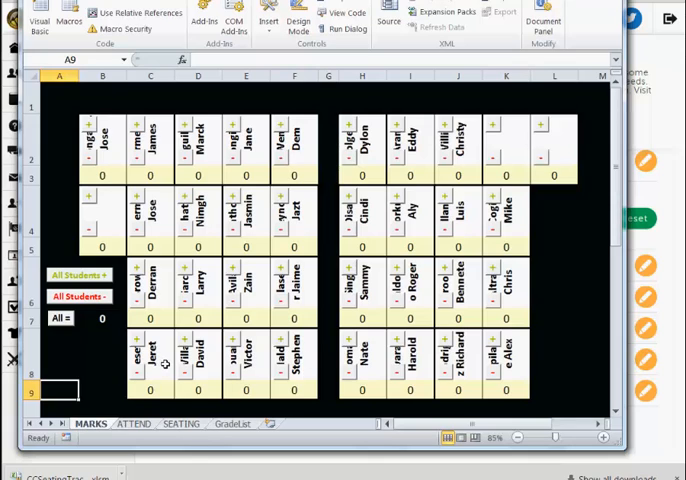
mouse_move(112, 396)
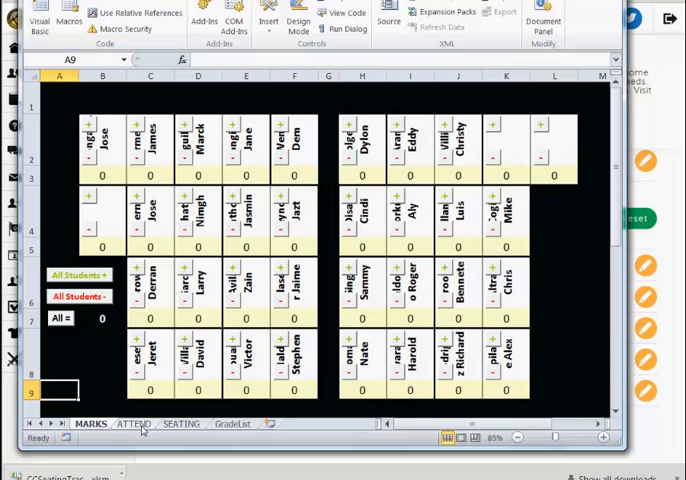
click(136, 424)
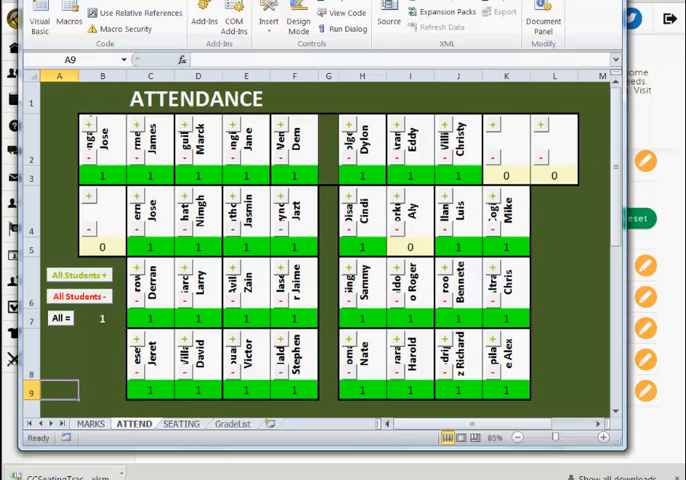
mouse_move(436, 346)
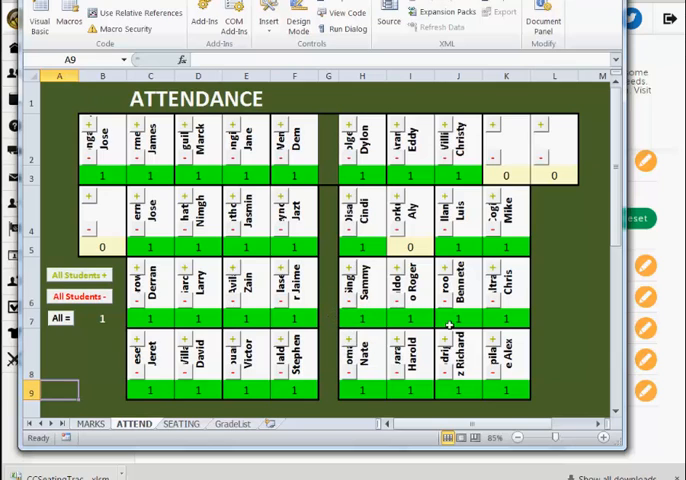
mouse_move(236, 304)
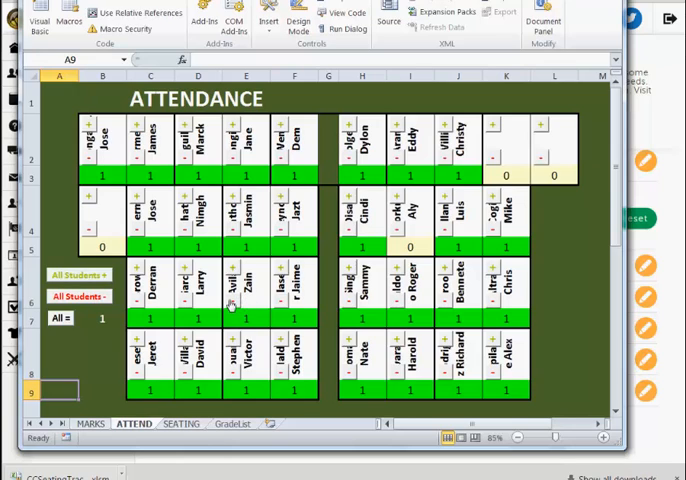
click(232, 312)
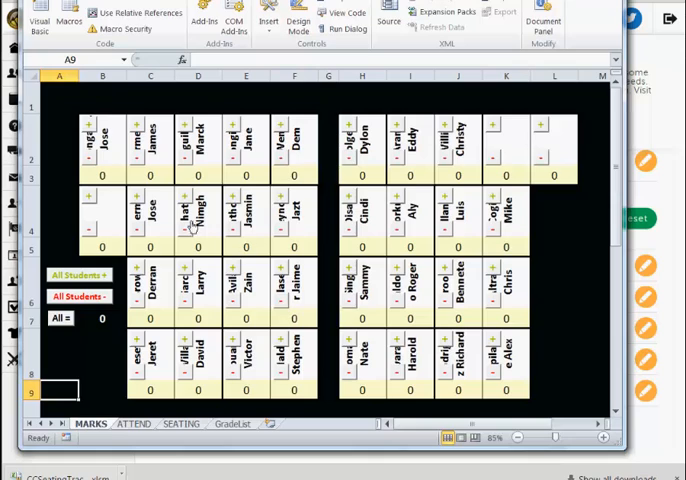
mouse_move(408, 232)
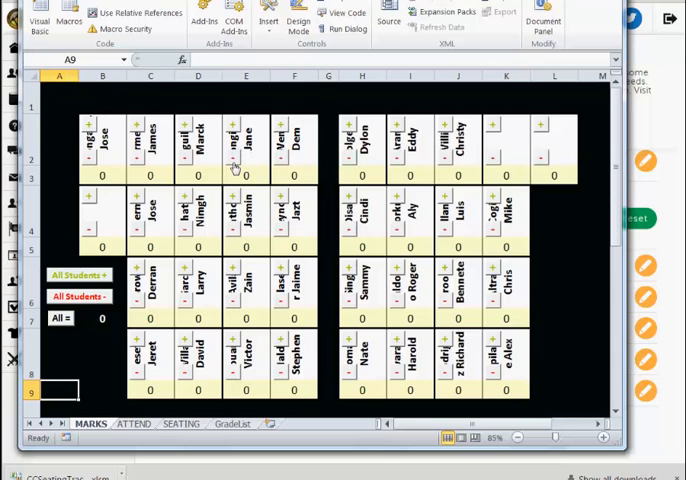
mouse_move(258, 196)
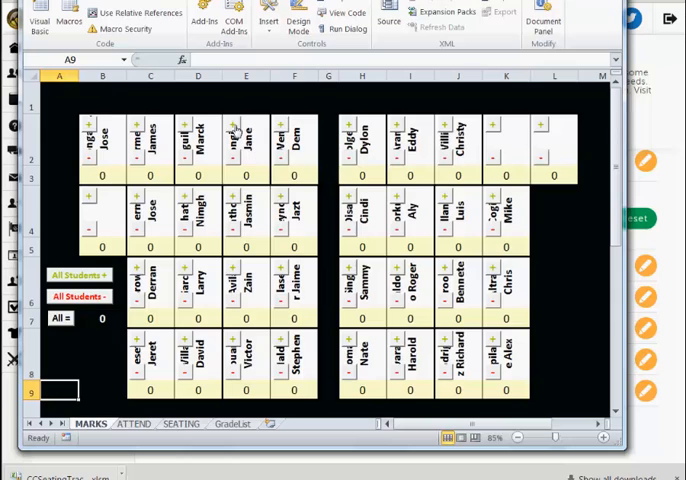
Add a point for two students and deduct a point for two others using the spinner buttons
click(246, 178)
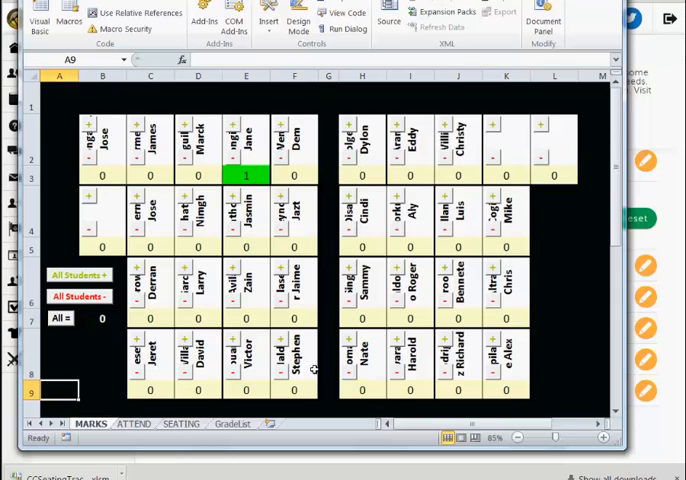
mouse_move(288, 278)
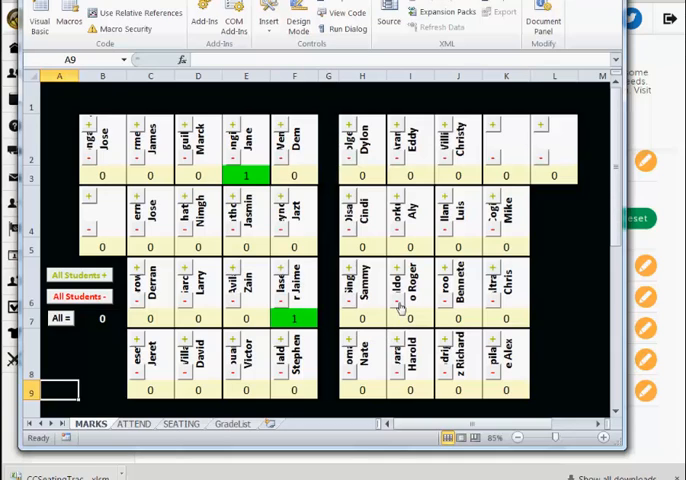
mouse_move(396, 308)
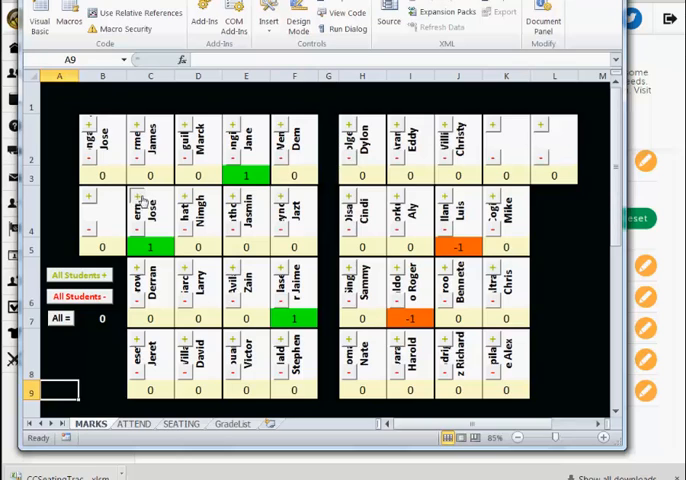
click(128, 200)
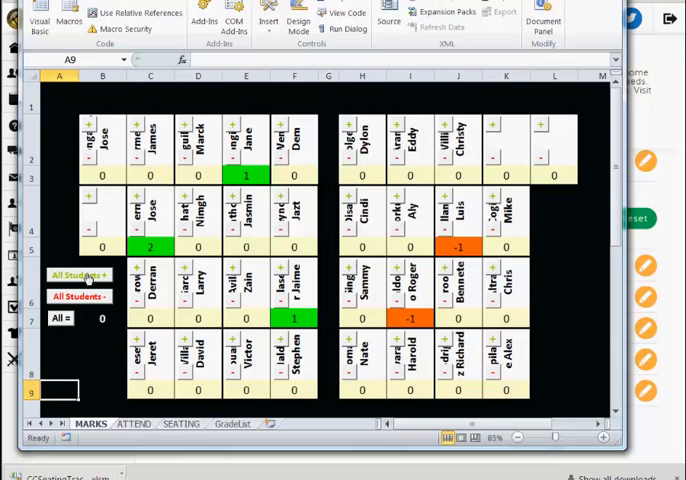
Award a point to the whole class, then adjust two individual students' tallies, leaving Luis flagged orange
click(80, 276)
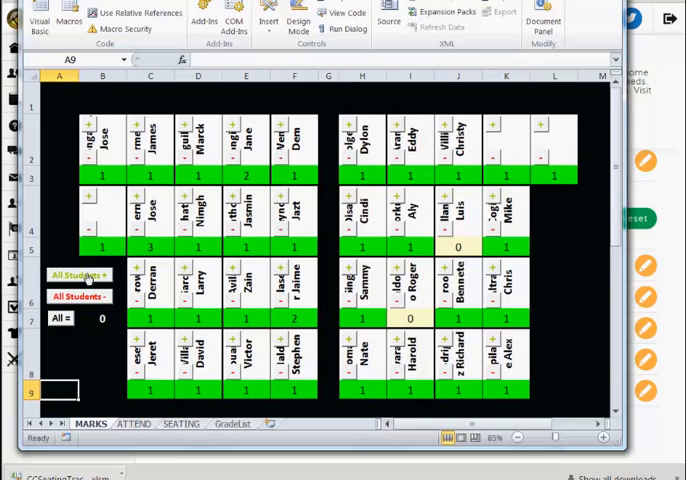
click(80, 276)
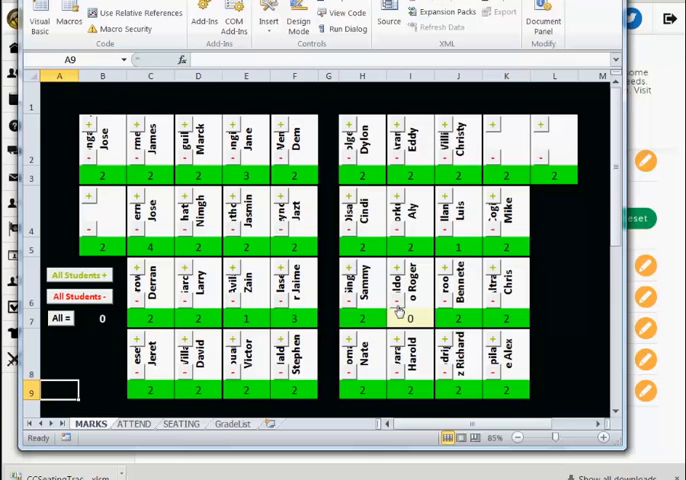
click(406, 316)
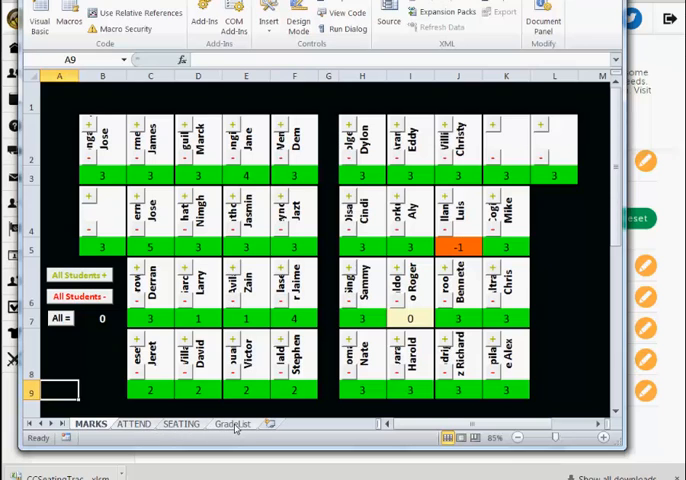
Show the GradeList sheet of point totals converted to scores (=I+50) and review the sorted name and score columns
click(230, 424)
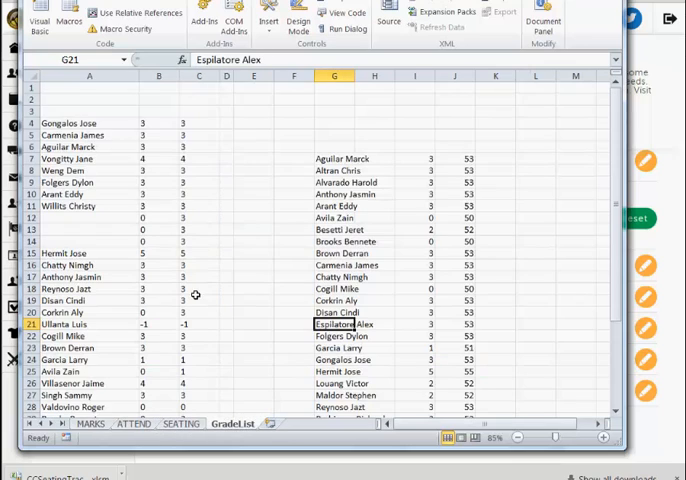
mouse_move(96, 218)
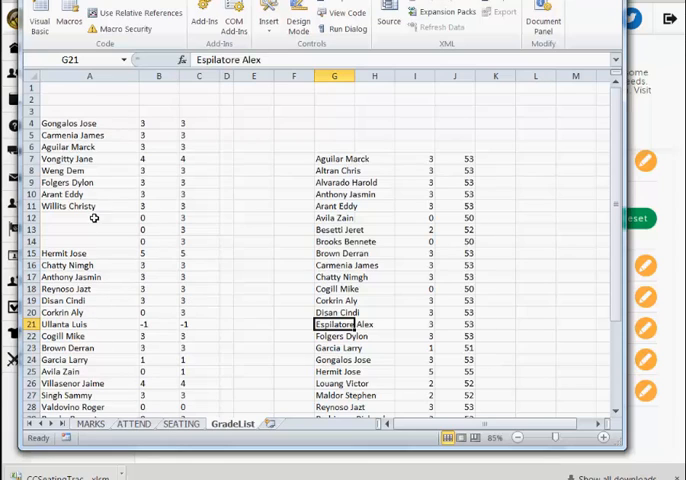
scroll(down, 3)
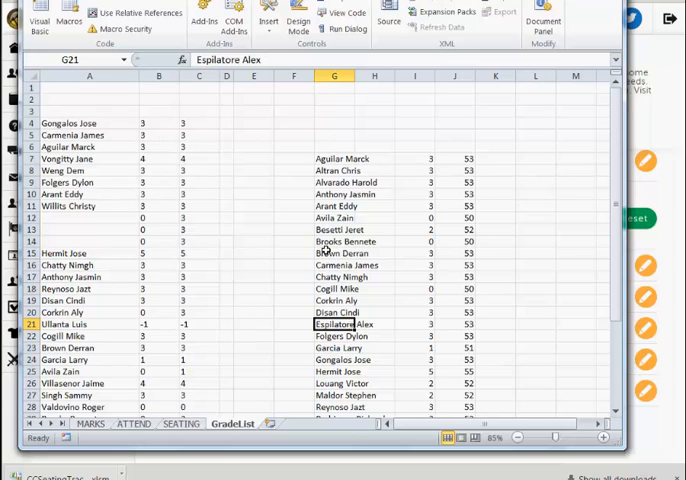
scroll(down, 3)
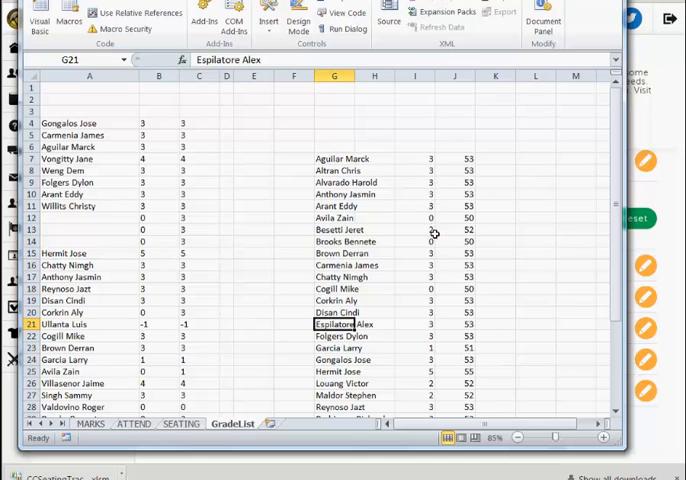
scroll(down, 3)
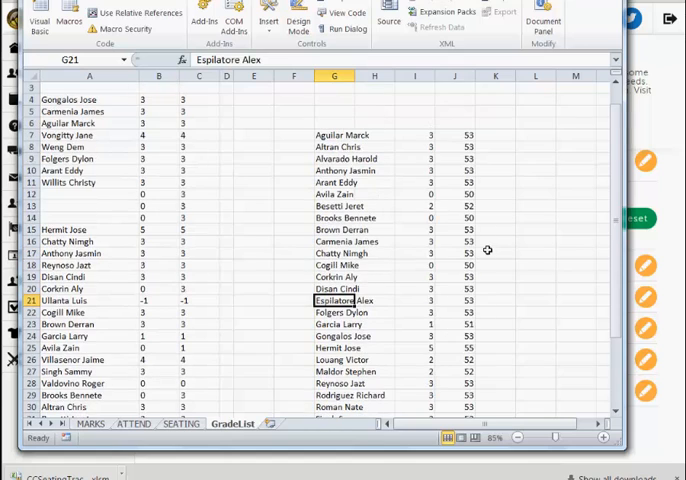
mouse_move(484, 236)
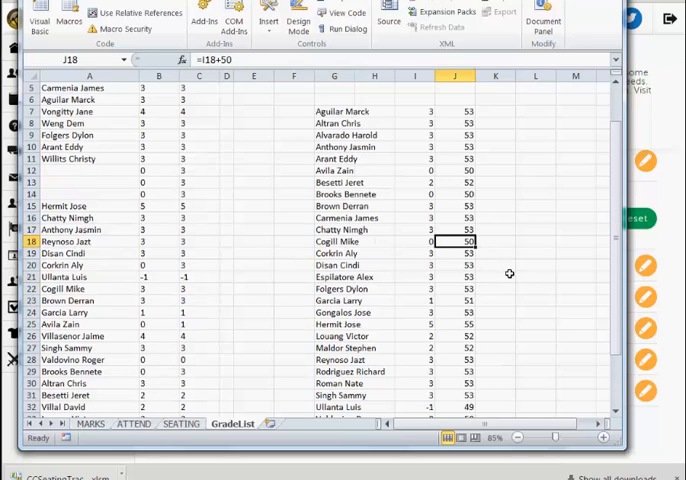
mouse_move(470, 132)
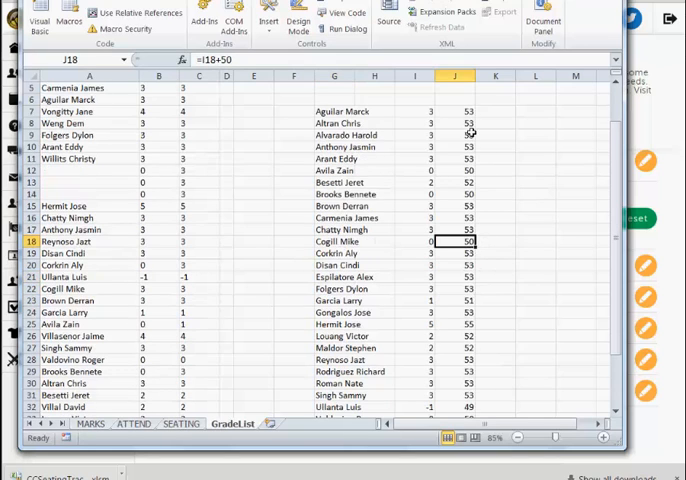
mouse_move(500, 232)
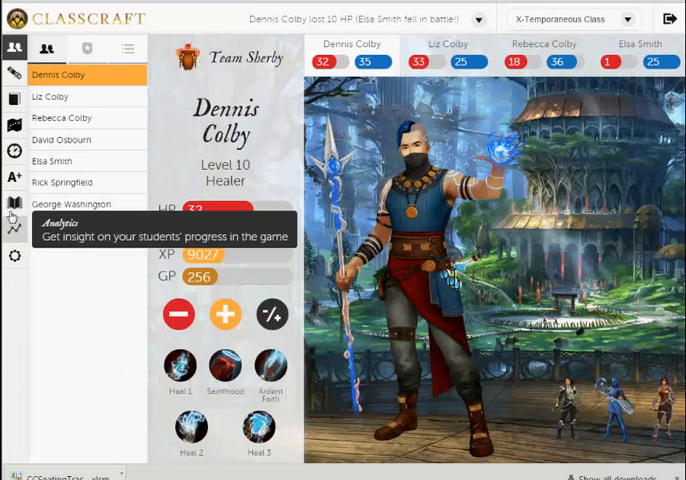
In the Gradebook, start a new evaluation named 'Daily Work'
click(16, 180)
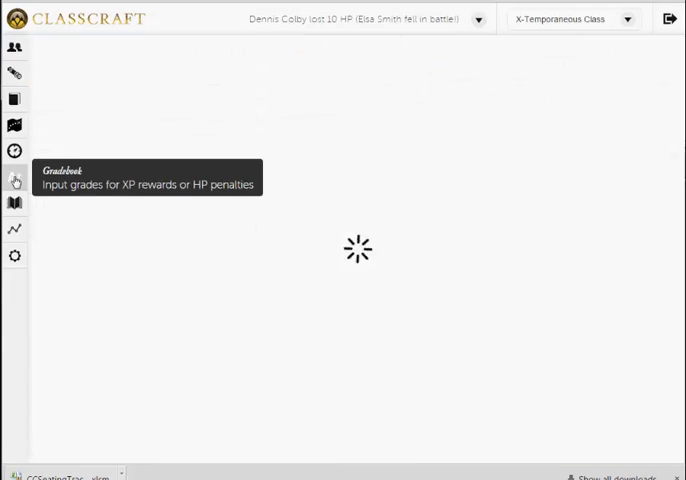
click(16, 180)
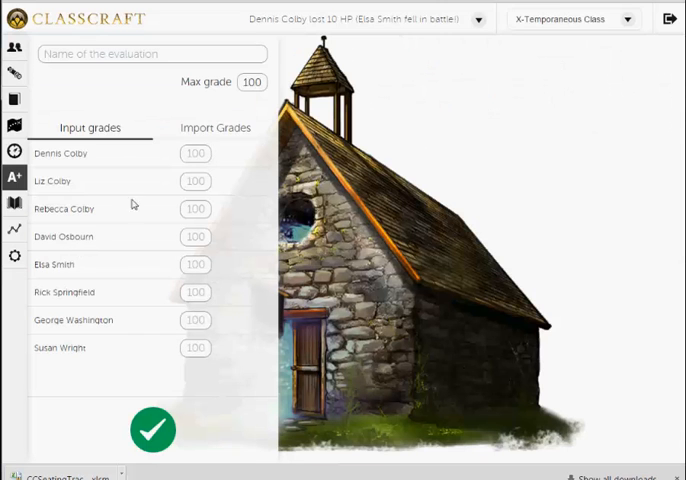
click(150, 52)
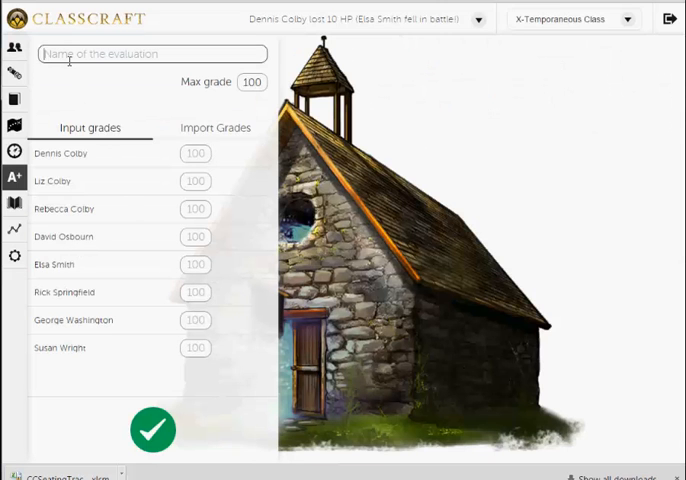
text(Daily Work)
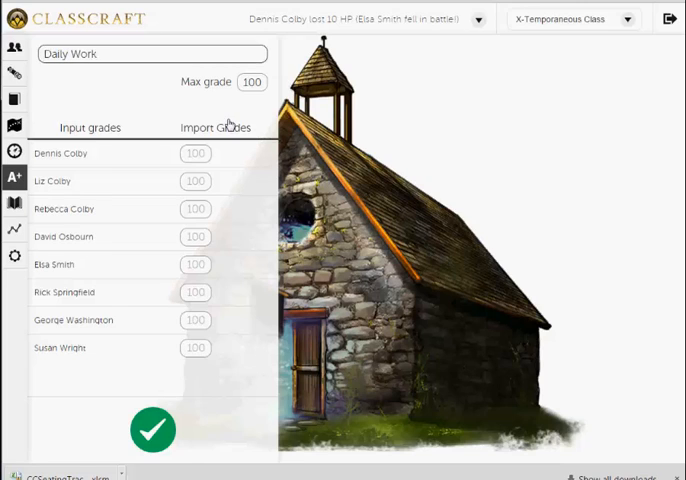
Switch to Import Grades and paste the copied column of scores (mostly 49–54) into the import box
click(214, 128)
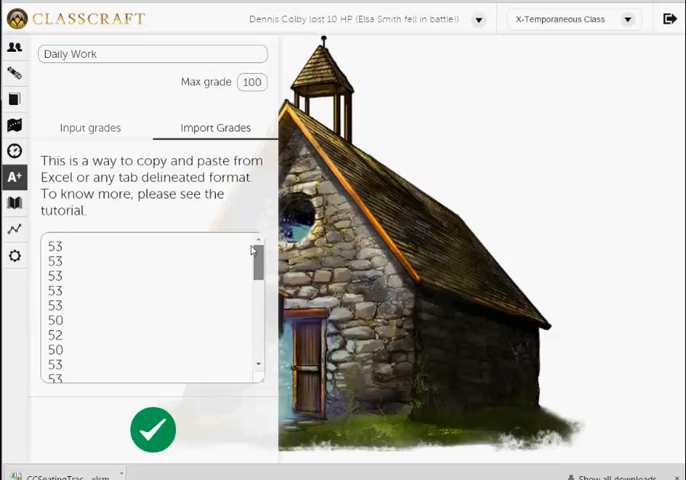
scroll(down, 3)
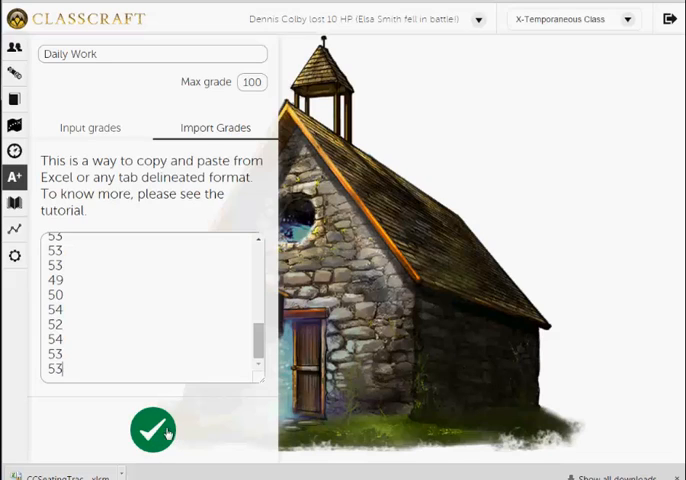
click(152, 430)
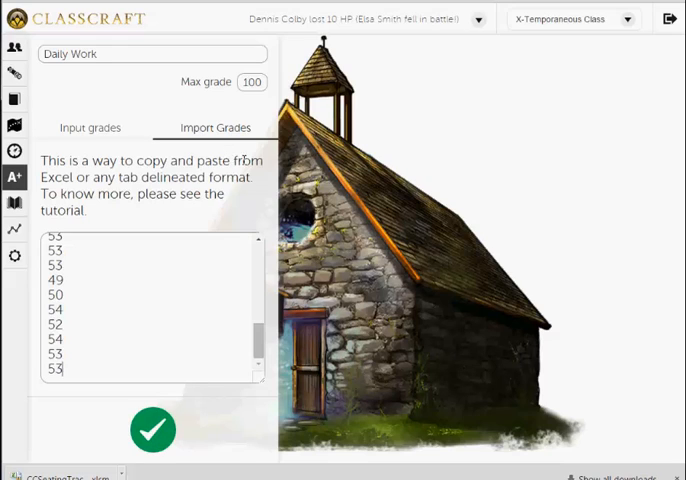
mouse_move(226, 316)
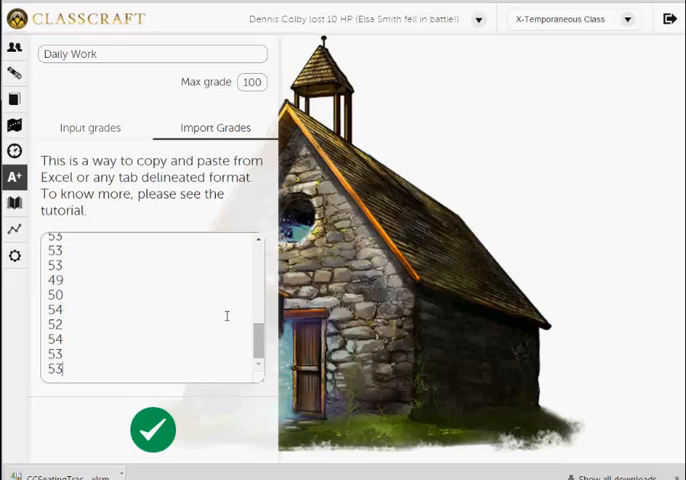
mouse_move(504, 232)
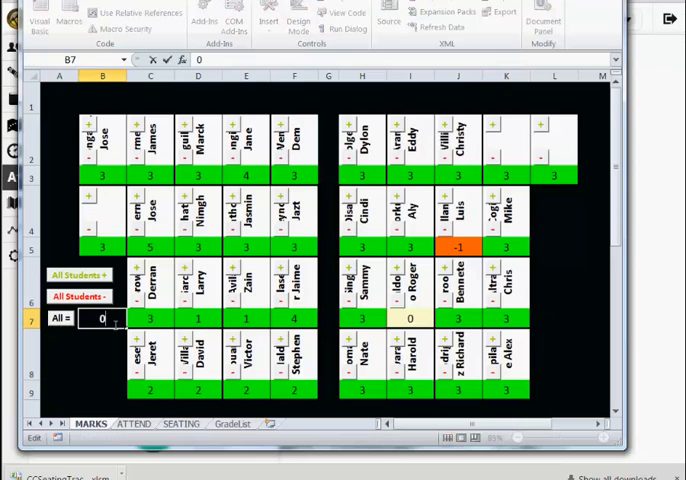
Set the All = value on the MARKS sheet to 3, then show the ATTEND seating chart
text(3)
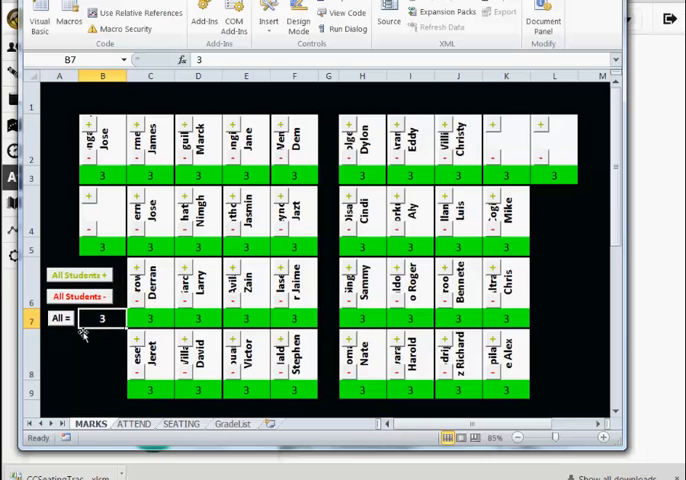
click(136, 424)
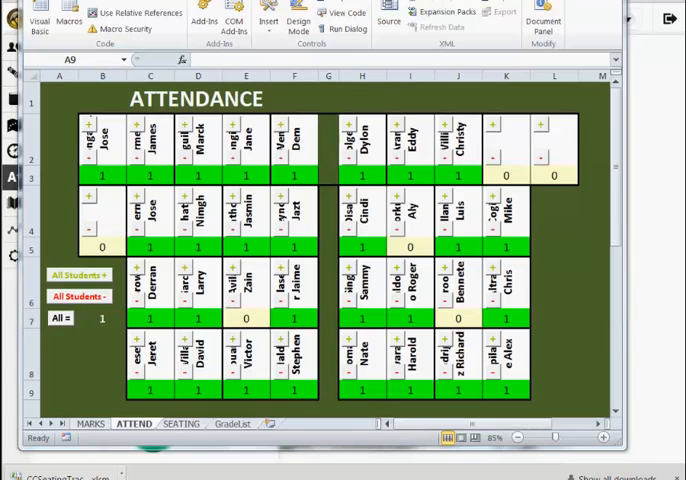